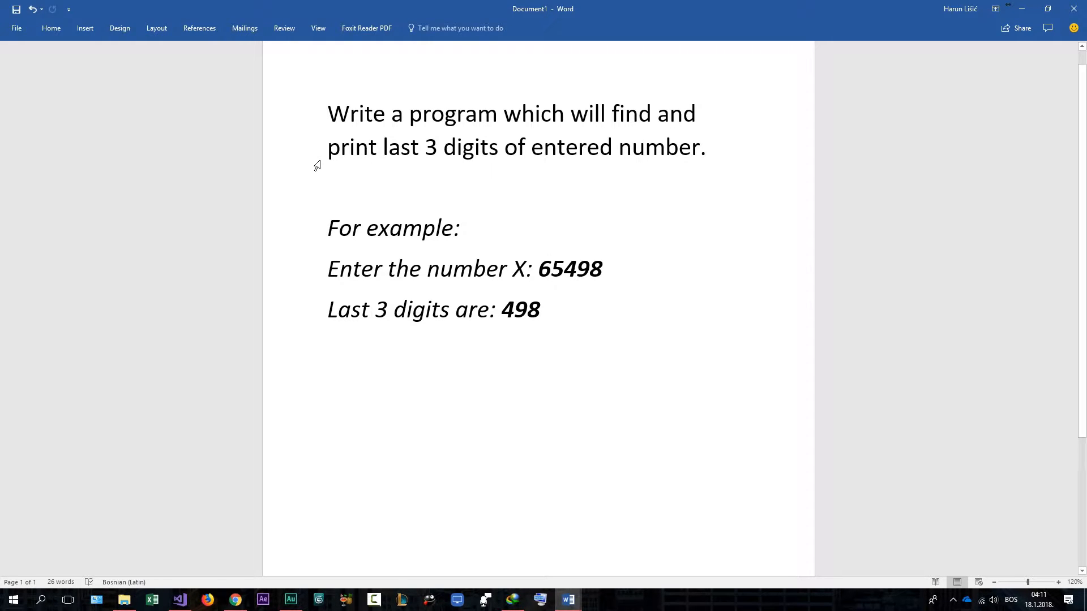
- Mark the example's last digits 498 and enter 65498 in Scientific Calculator
{"action": "left_click", "coordinate": [644, 147]}
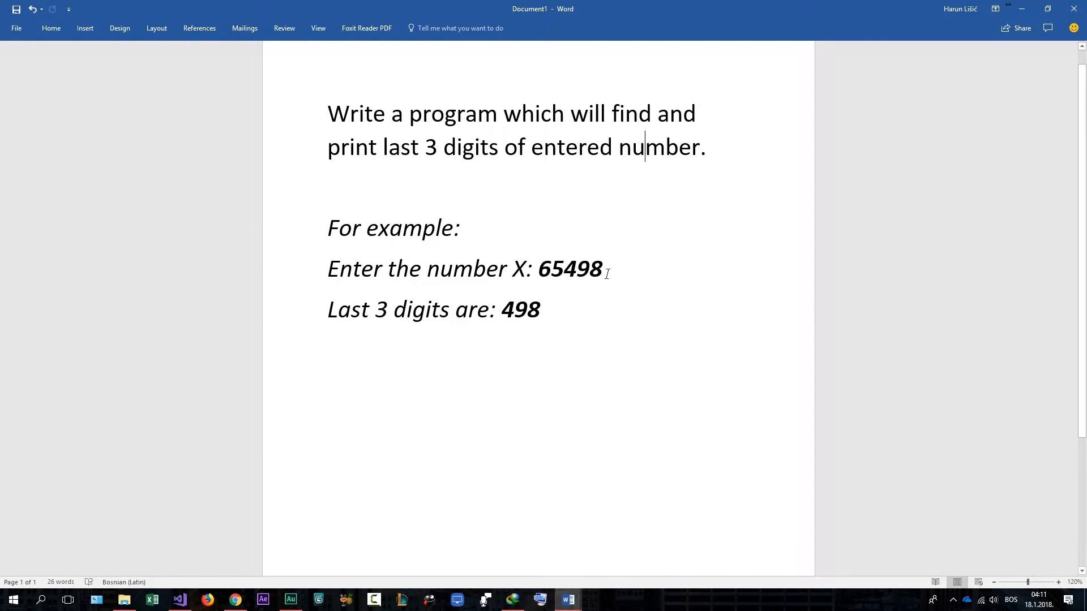
{"action": "double_click", "coordinate": [571, 269]}
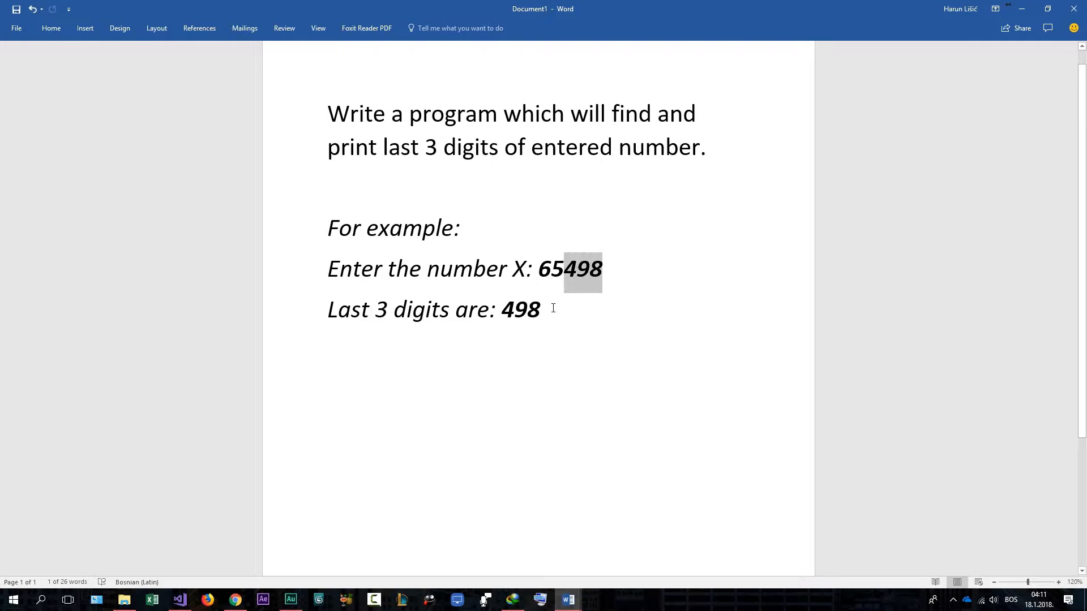
{"action": "left_click", "coordinate": [633, 383]}
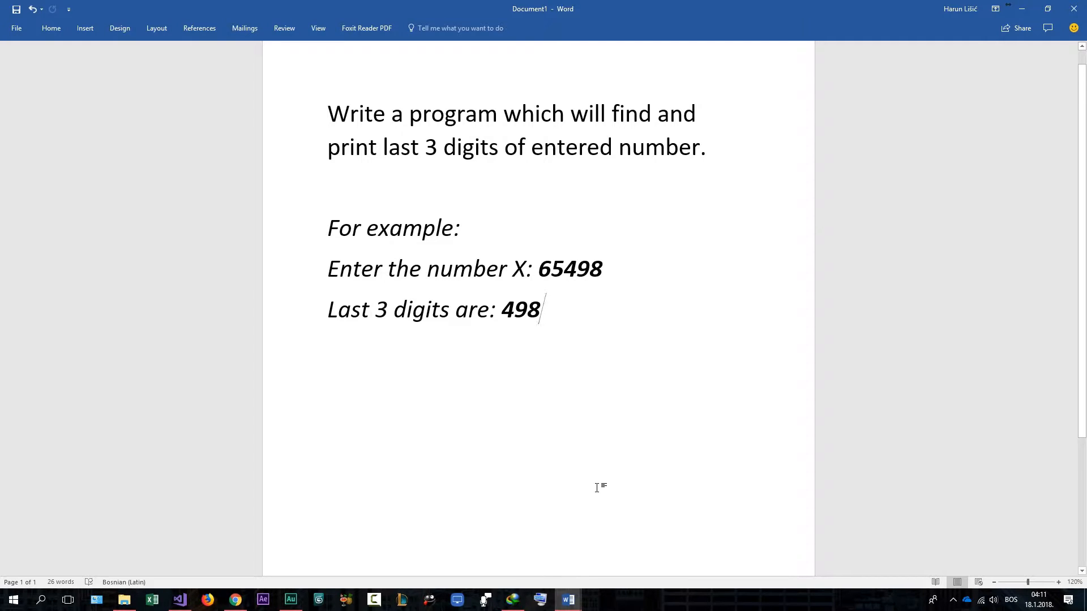
{"action": "left_click", "coordinate": [594, 599]}
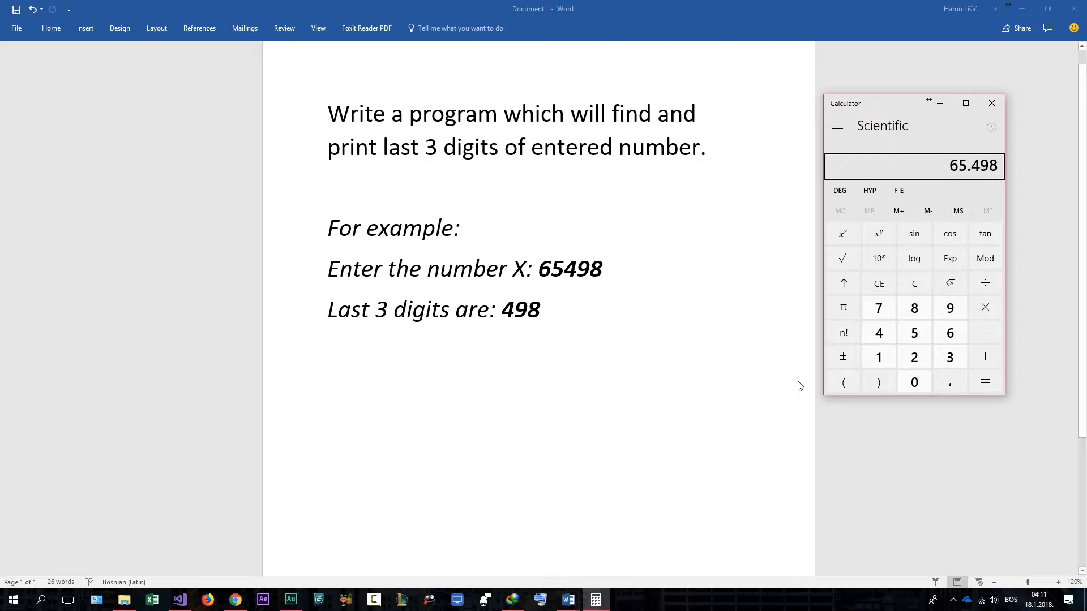
{"action": "mouse_move", "coordinate": [725, 292]}
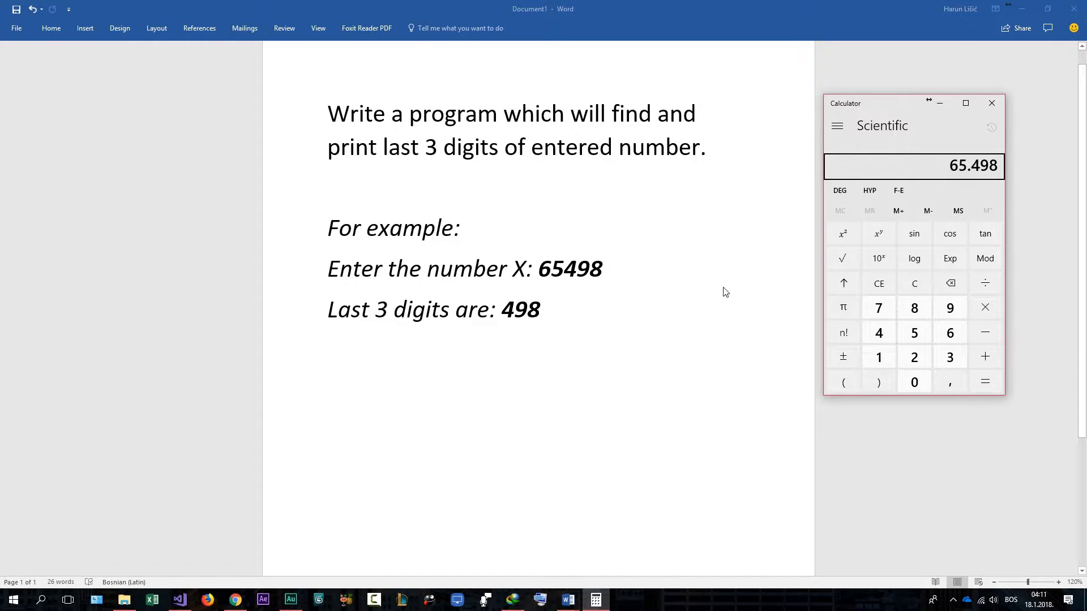
{"action": "left_click", "coordinate": [984, 259]}
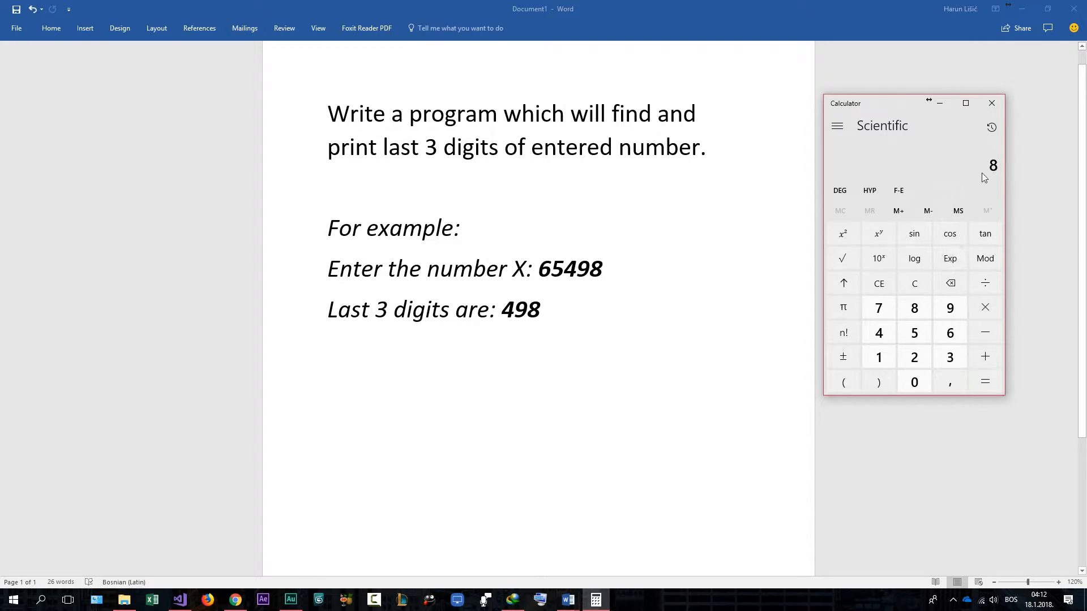
{"action": "mouse_move", "coordinate": [843, 332]}
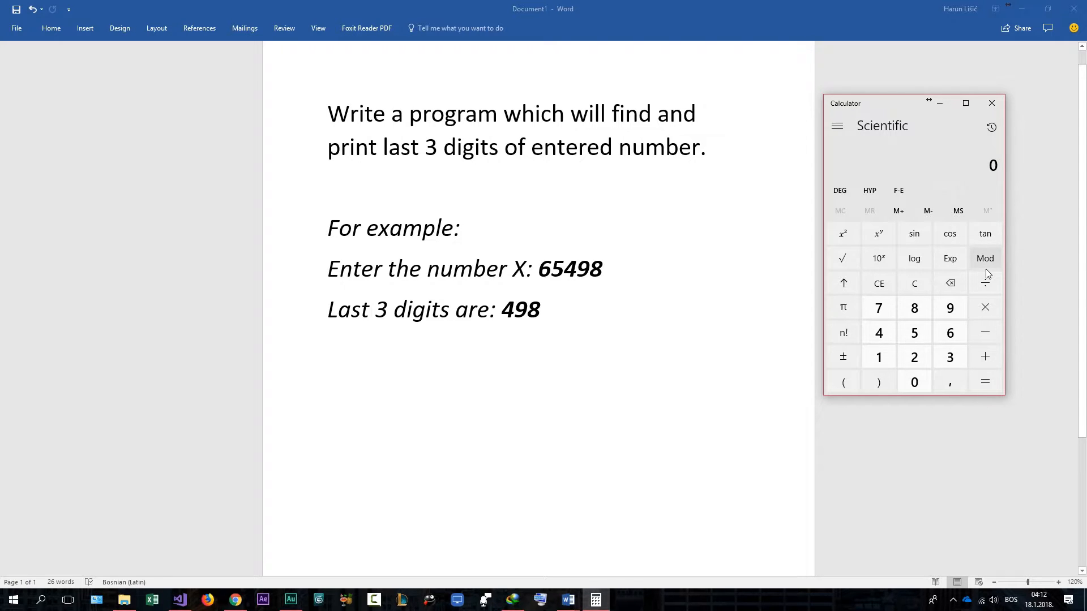
{"action": "mouse_move", "coordinate": [663, 303]}
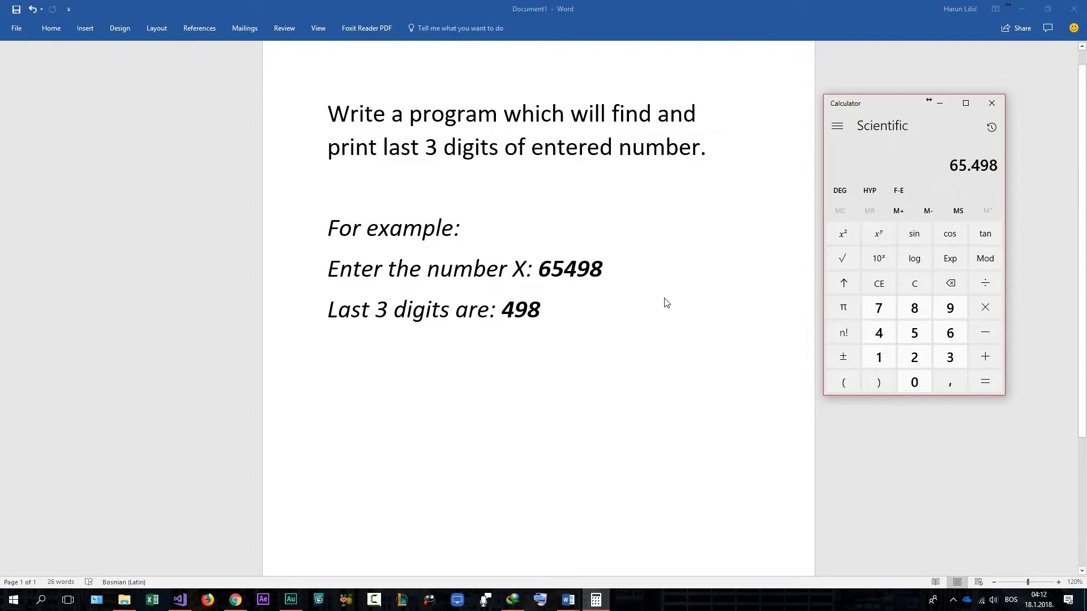
- Compute 65498 mod 1000 in Calculator, confirming the result 498
{"action": "left_click", "coordinate": [984, 259]}
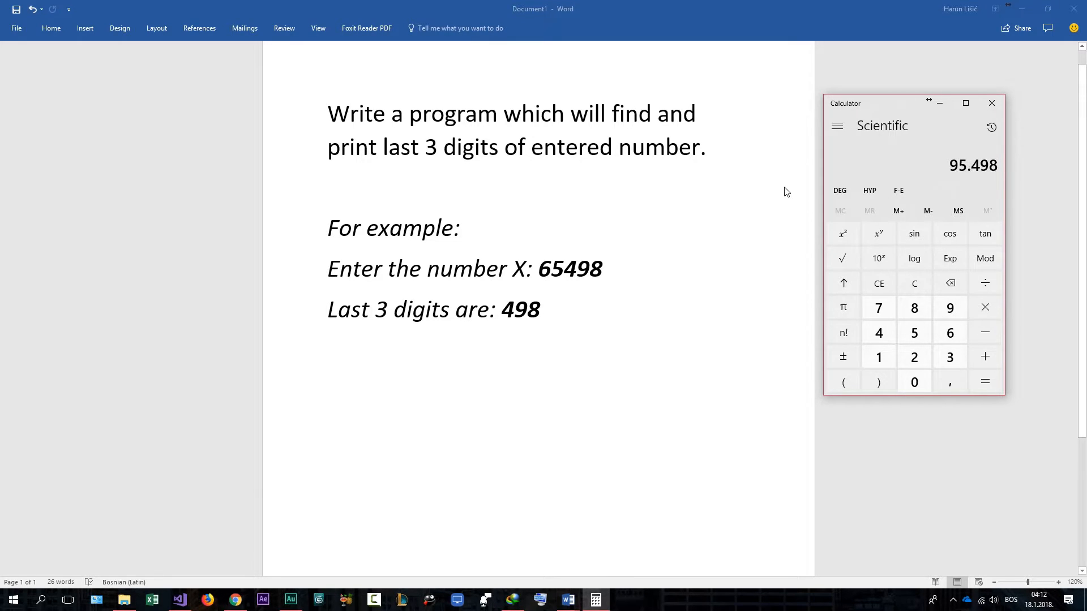
{"action": "left_click", "coordinate": [984, 259]}
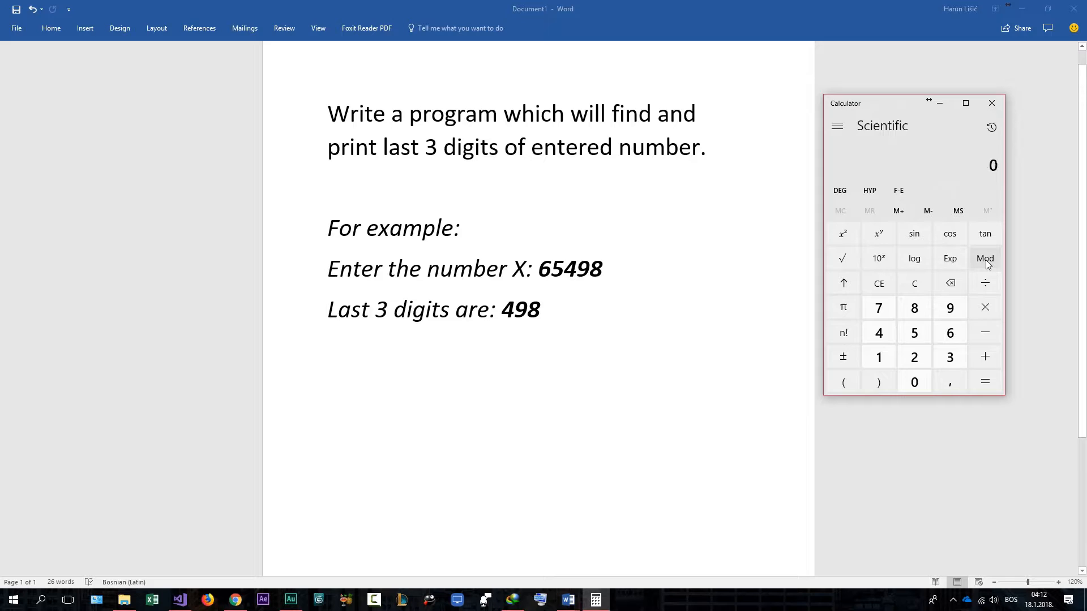
{"action": "left_click", "coordinate": [950, 332]}
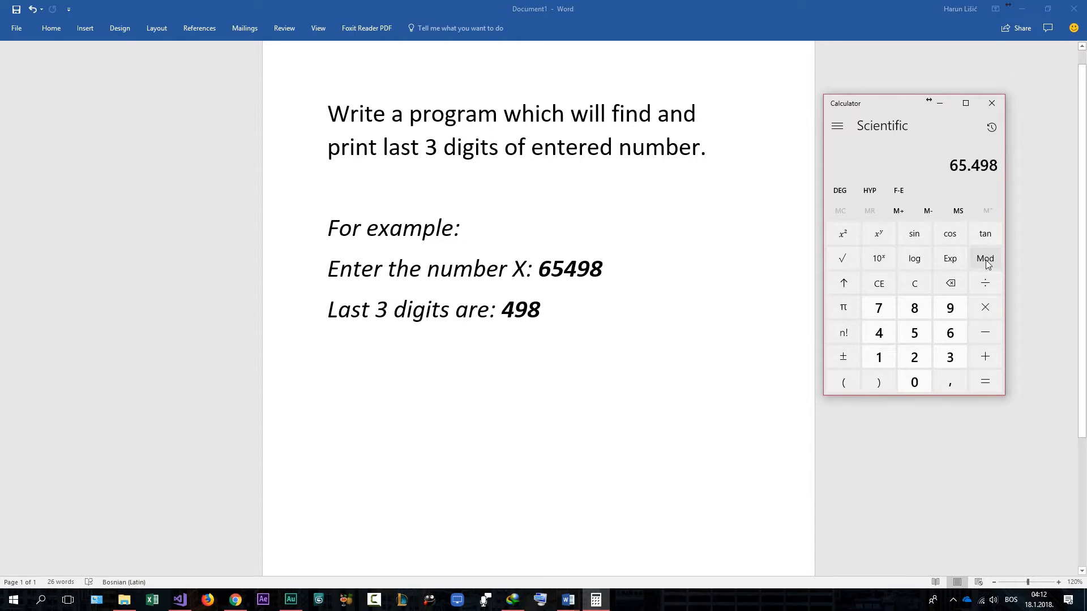
{"action": "left_click", "coordinate": [984, 258]}
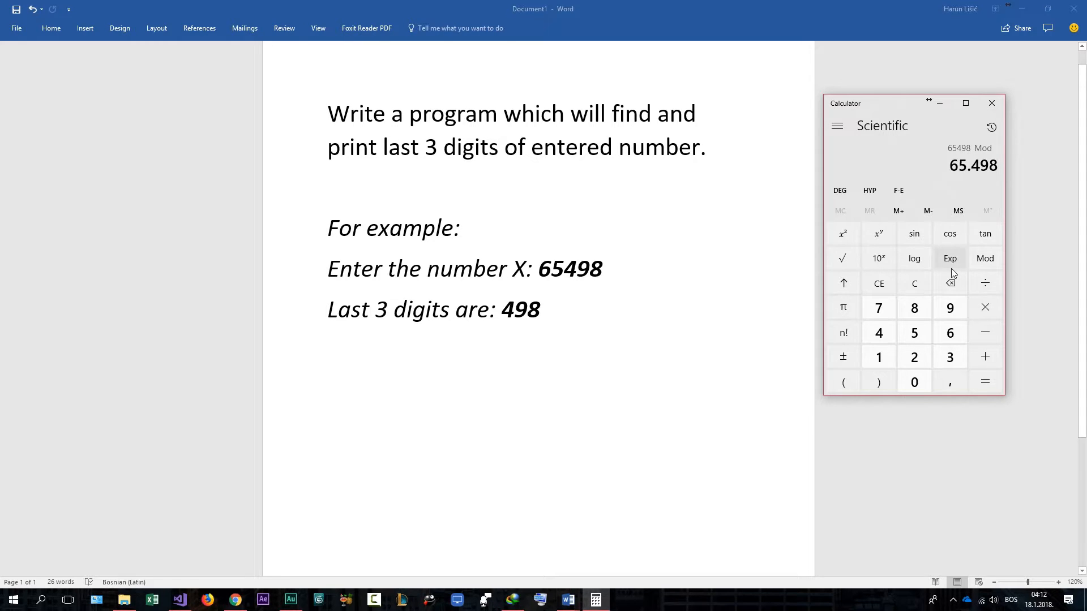
{"action": "left_click", "coordinate": [984, 381]}
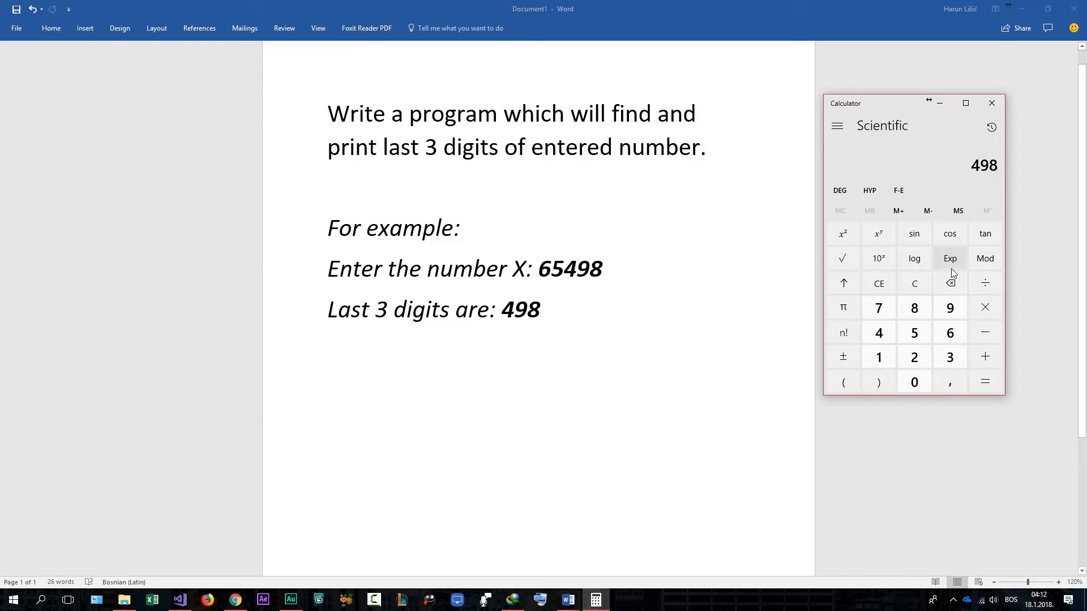
{"action": "mouse_move", "coordinate": [899, 238]}
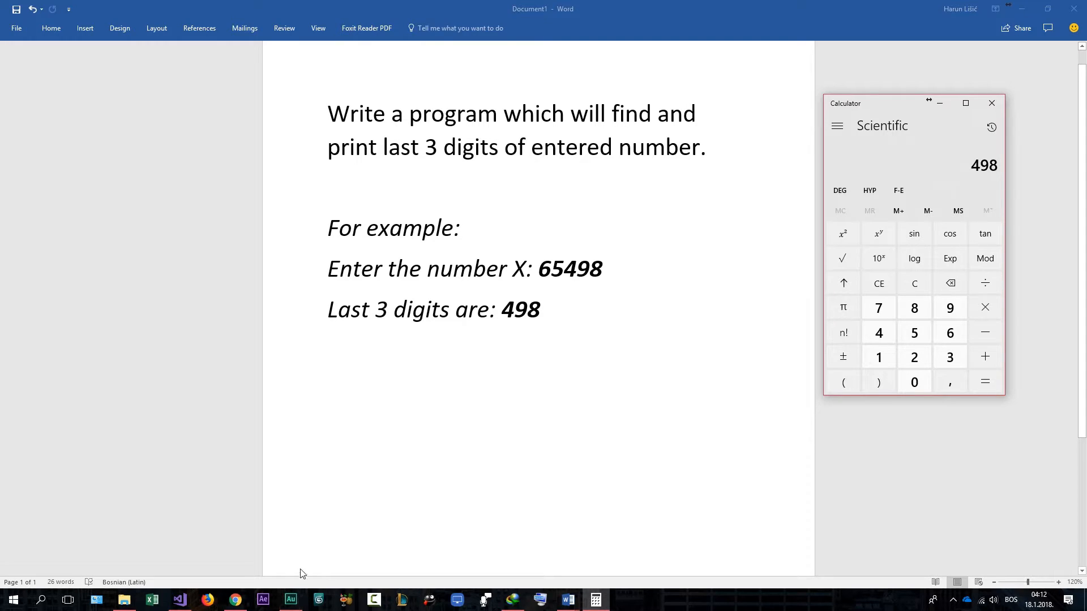
- In main, declare int x, print "enter the number:", and read x with cin
{"action": "left_click", "coordinate": [179, 600]}
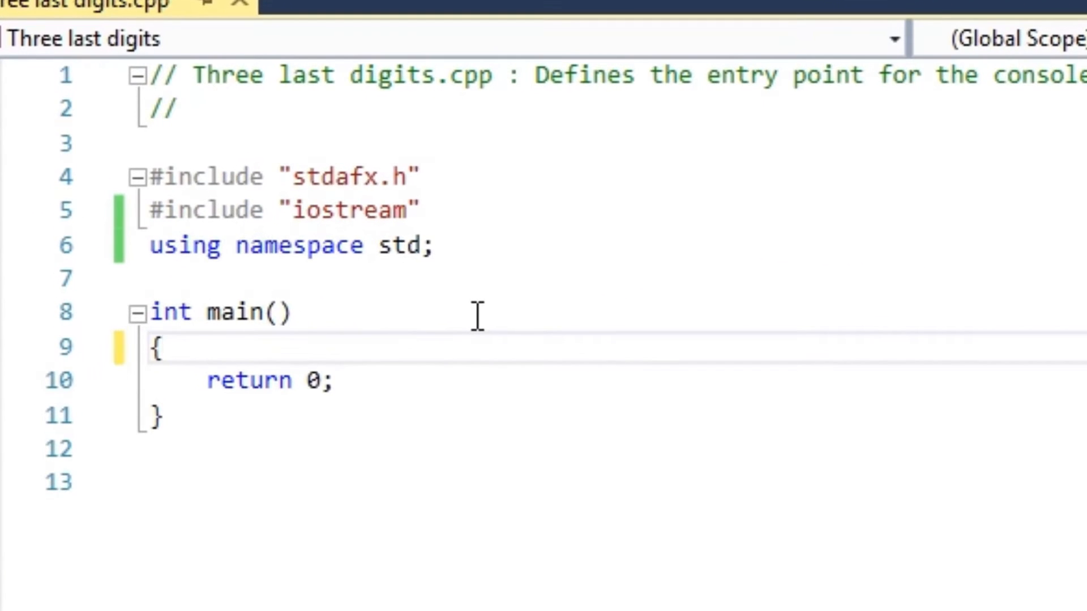
{"action": "type", "text": "in"}
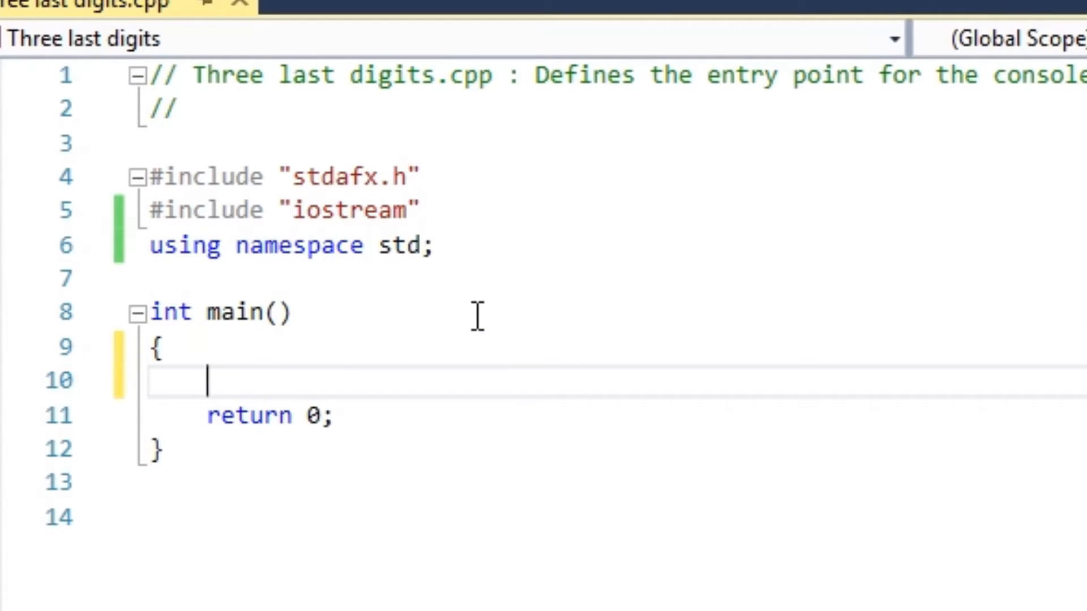
{"action": "type", "text": "int x"}
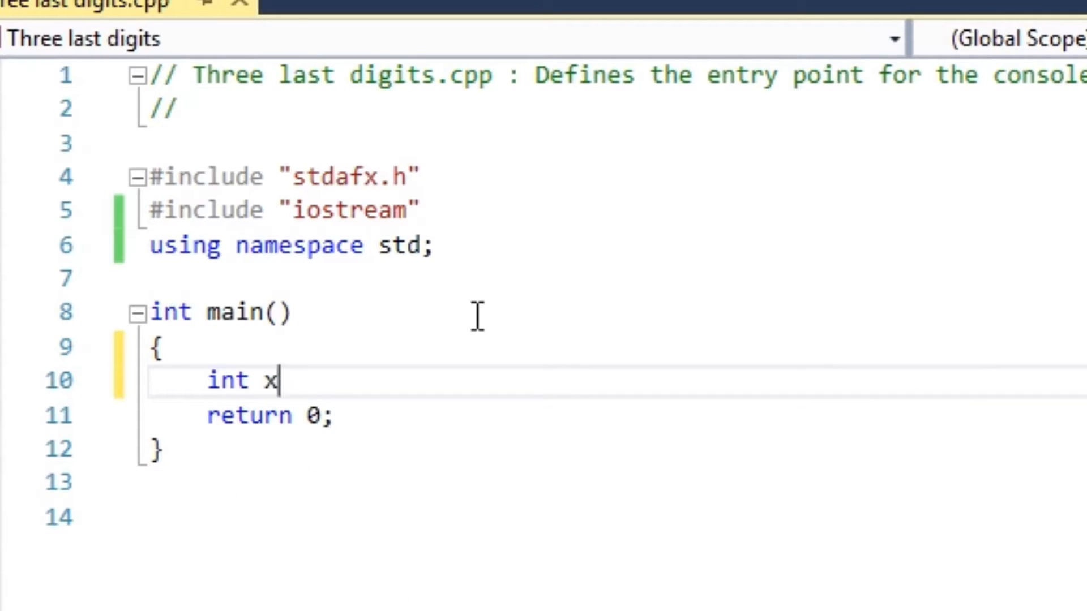
{"action": "type", "text": ";"}
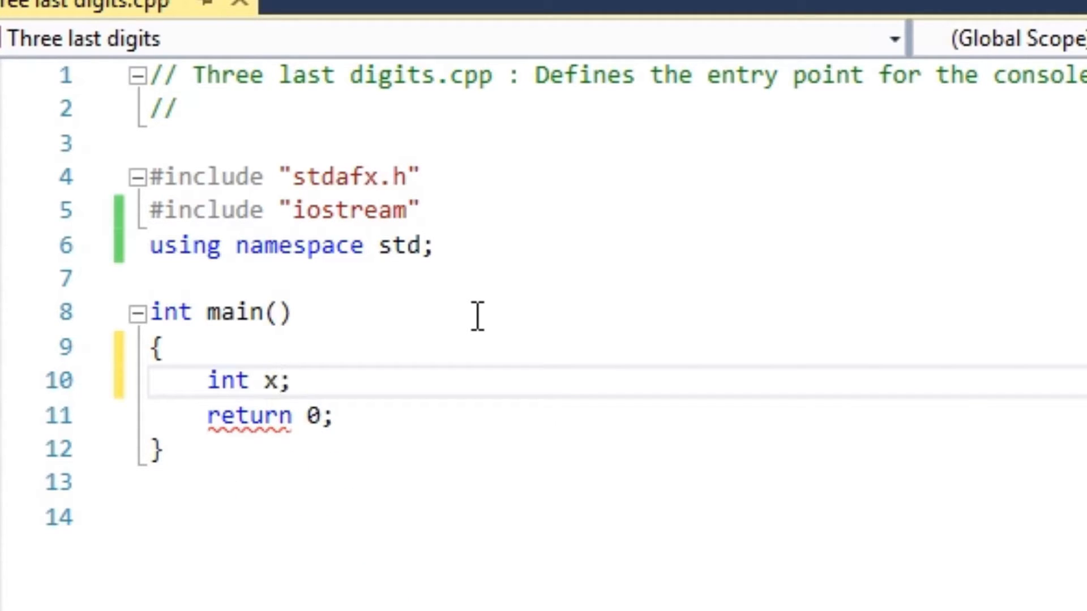
{"action": "type", "text": "cout<<"}
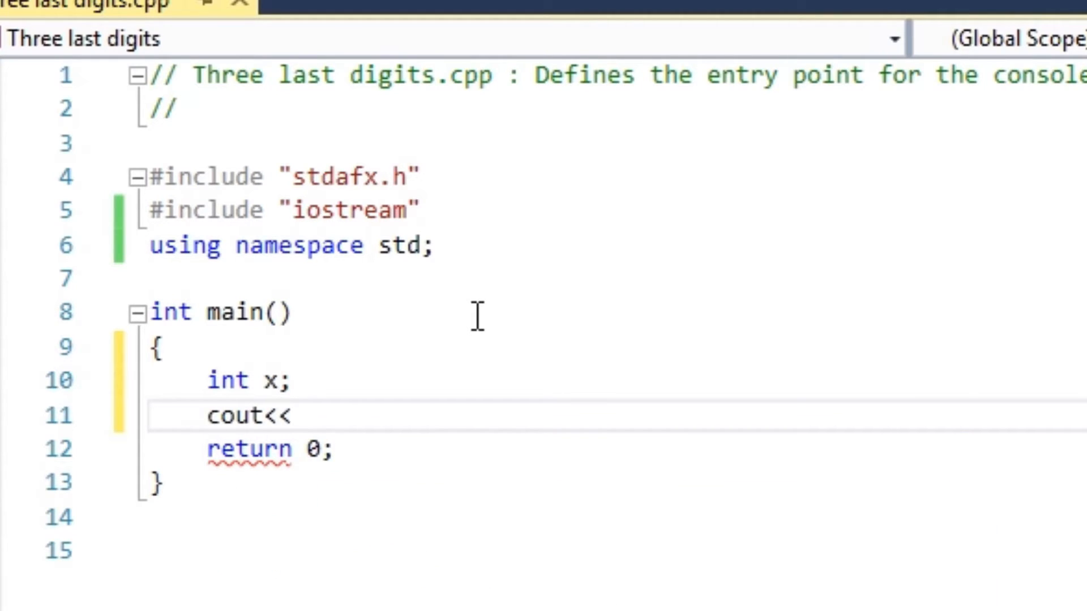
{"action": "type", "text": "\"en"}
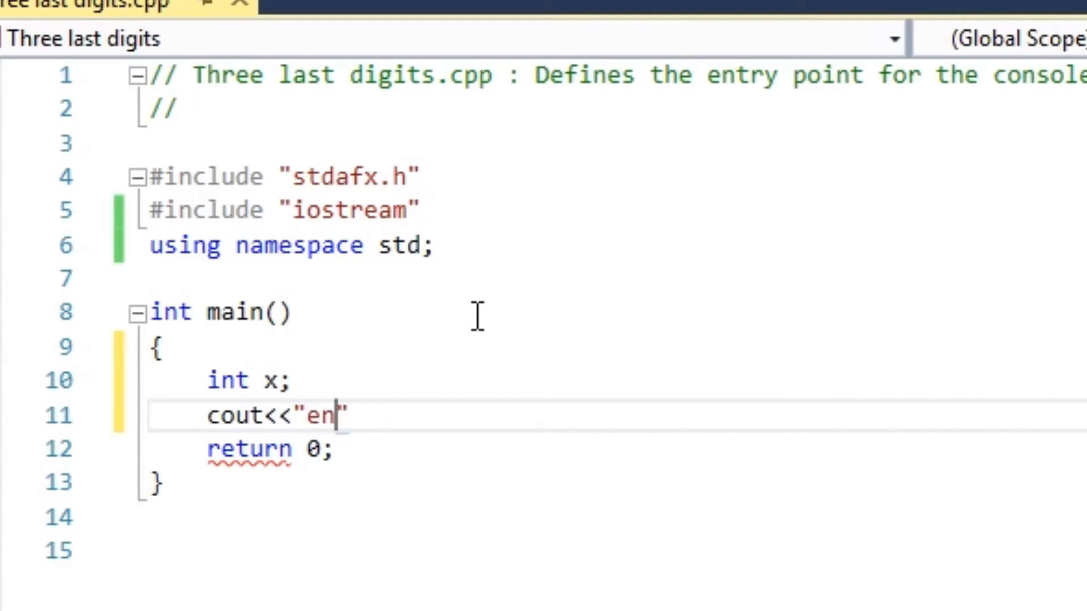
{"action": "type", "text": "ter the numbe"}
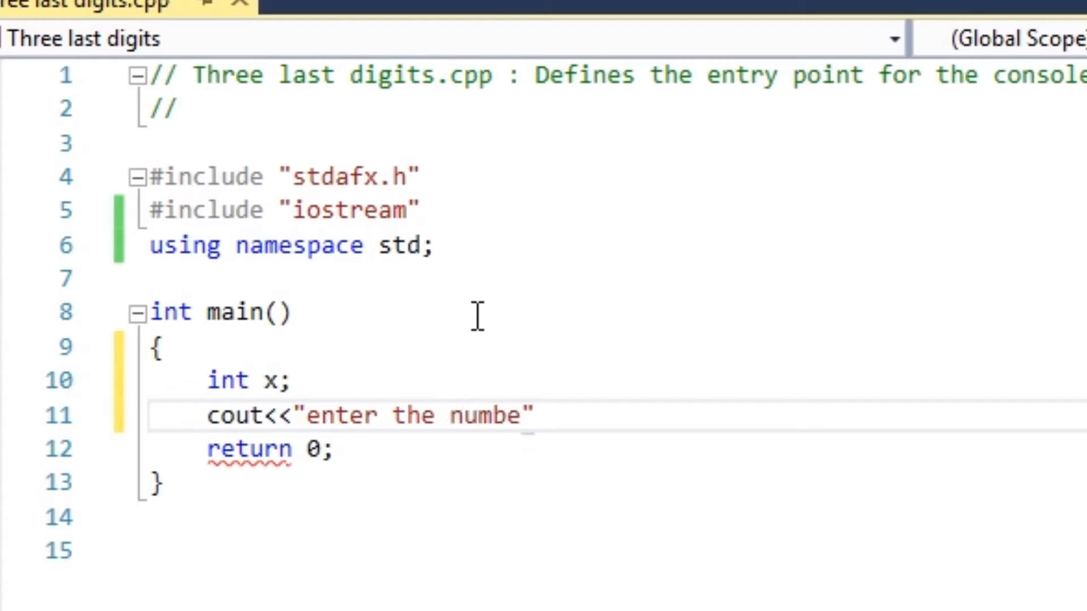
{"action": "type", "text": "r:\""}
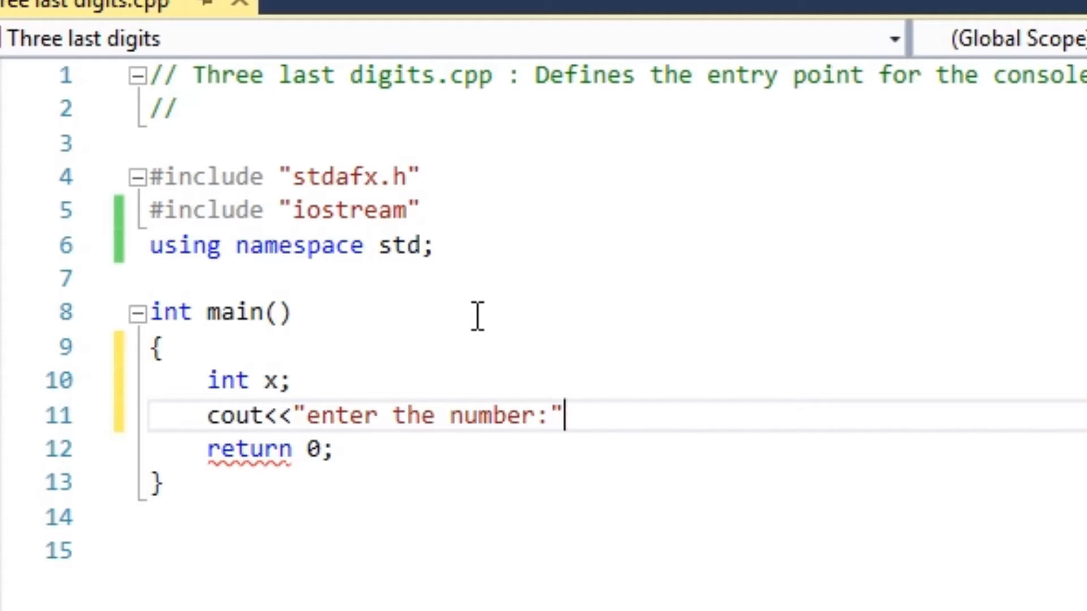
{"action": "type", "text": "<< endl;"}
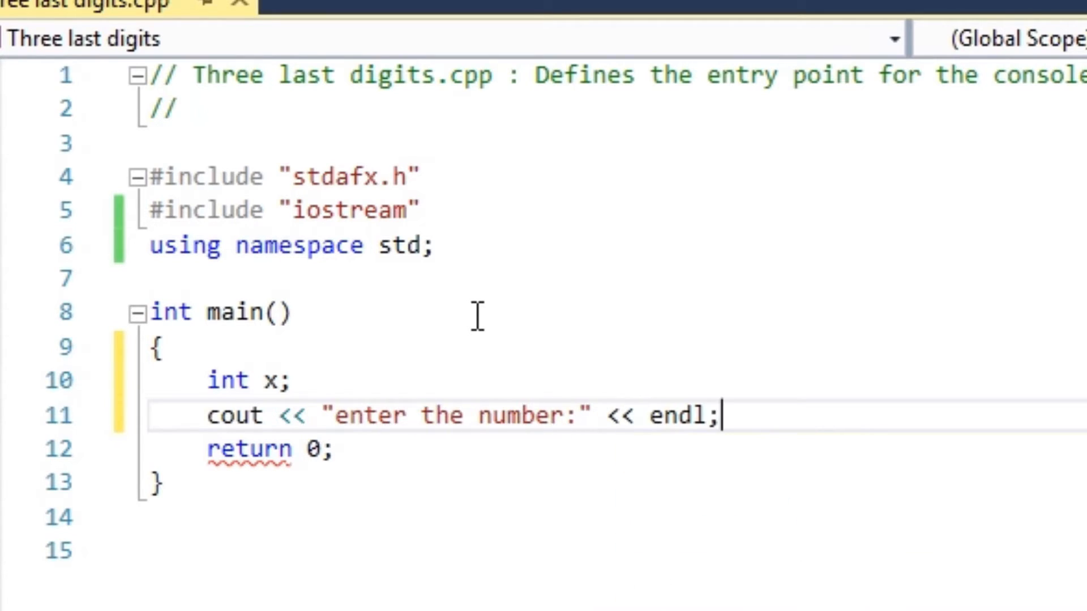
{"action": "type", "text": "xin"}
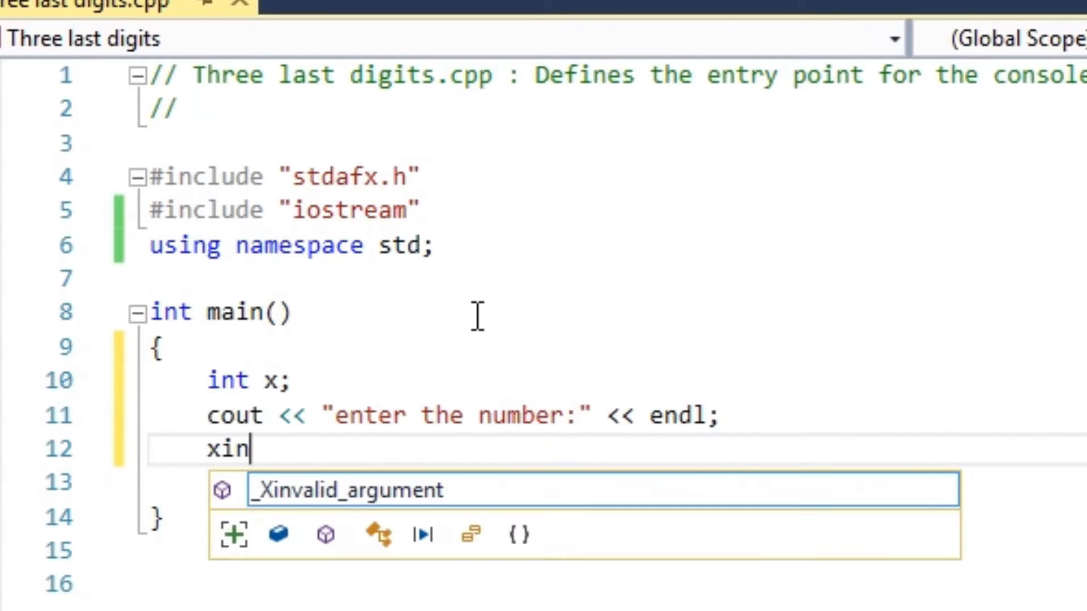
{"action": "type", "text": "cin >> x;"}
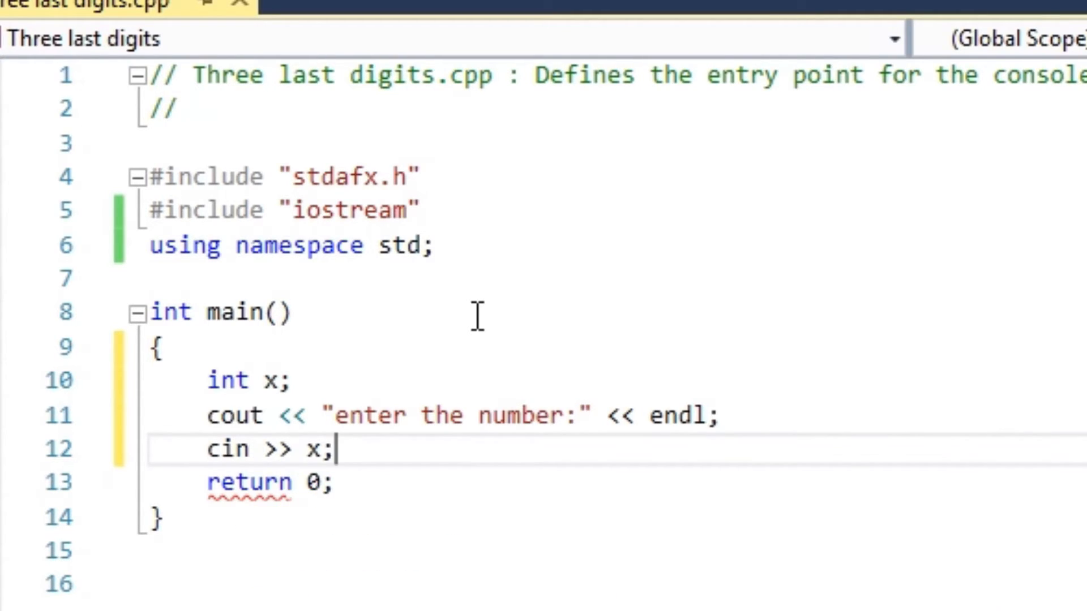
- Add the line x = x % 1000 below the input statement
{"action": "key", "text": "enter"}
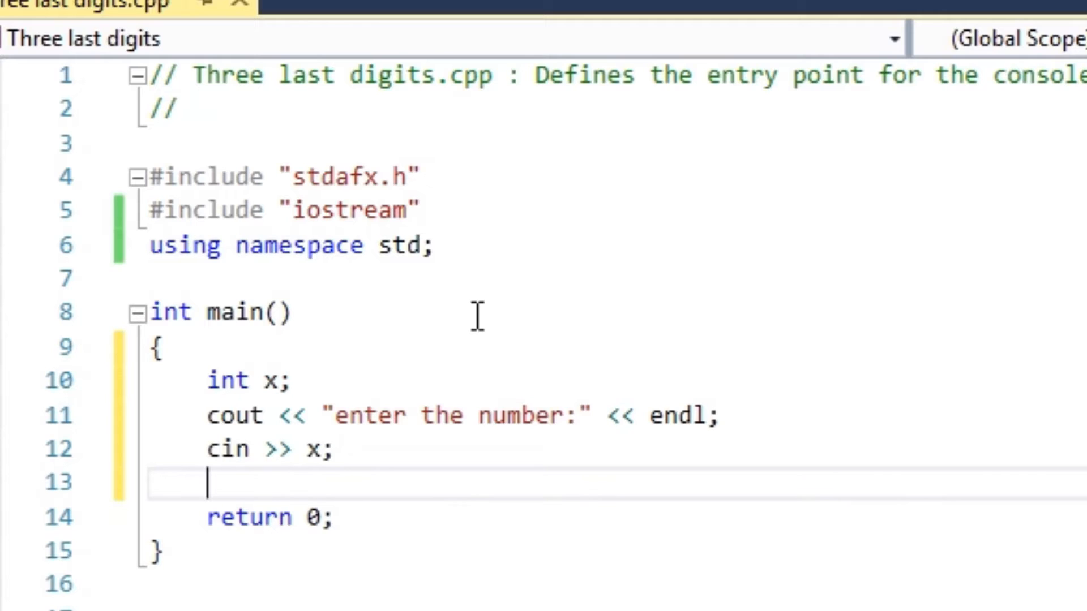
{"action": "type", "text": "x"}
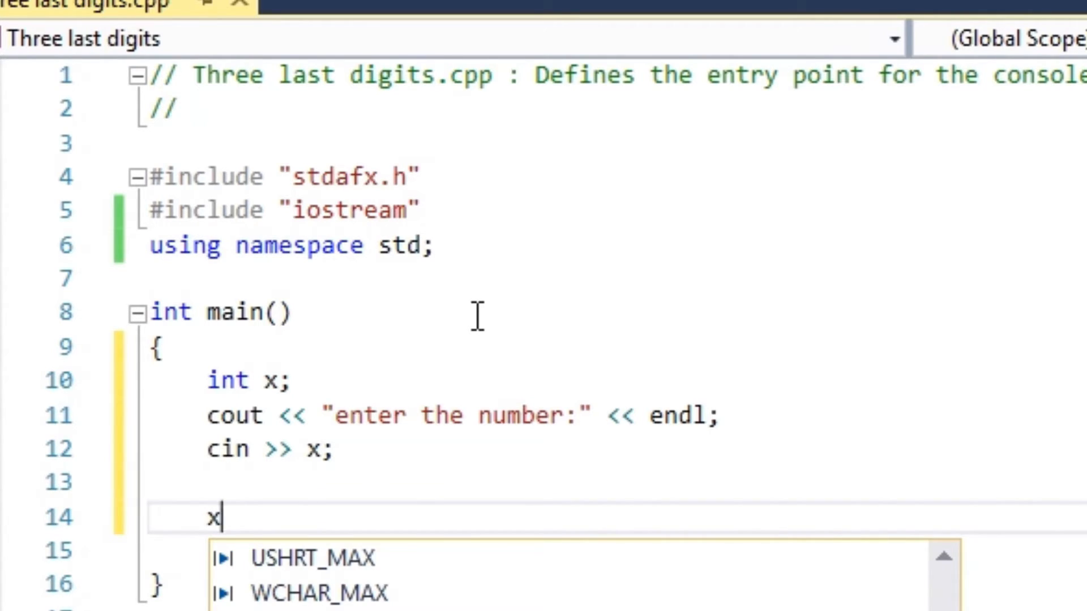
{"action": "type", "text": "="}
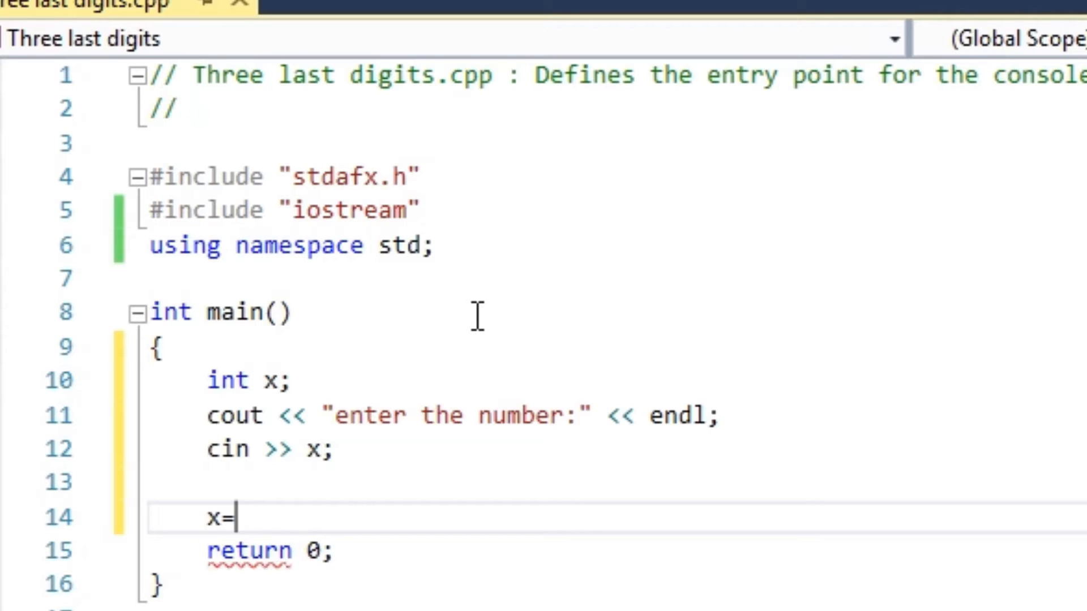
{"action": "type", "text": "x"}
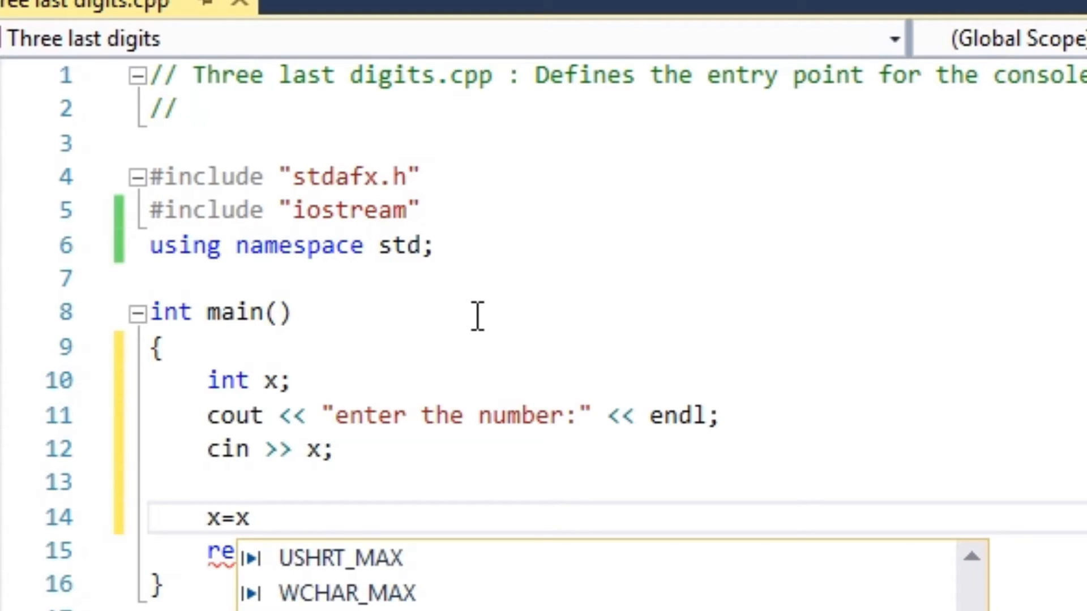
{"action": "type", "text": "%"}
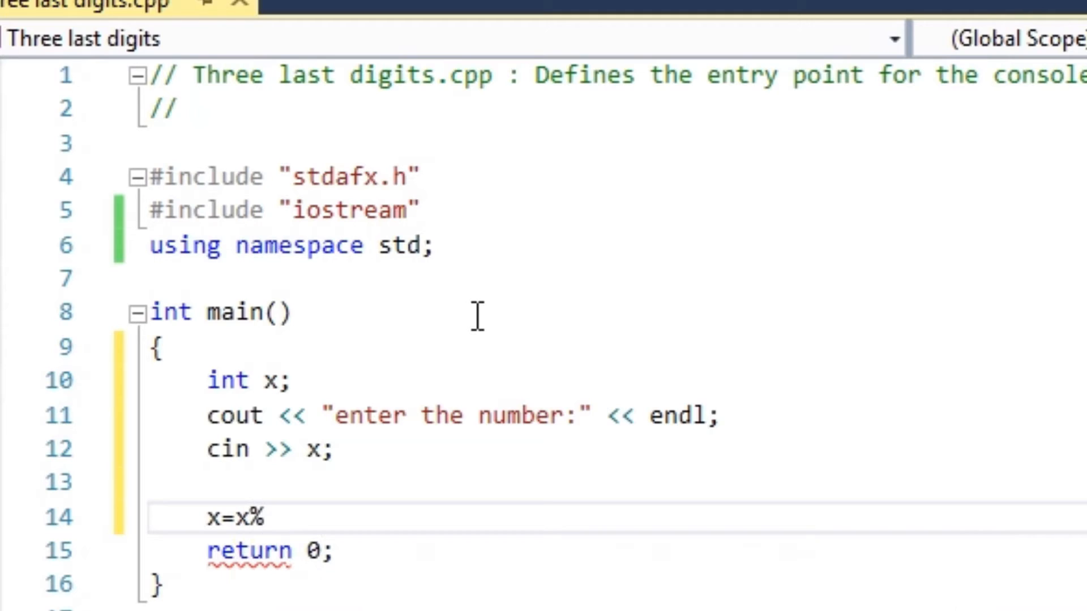
{"action": "type", "text": "10"}
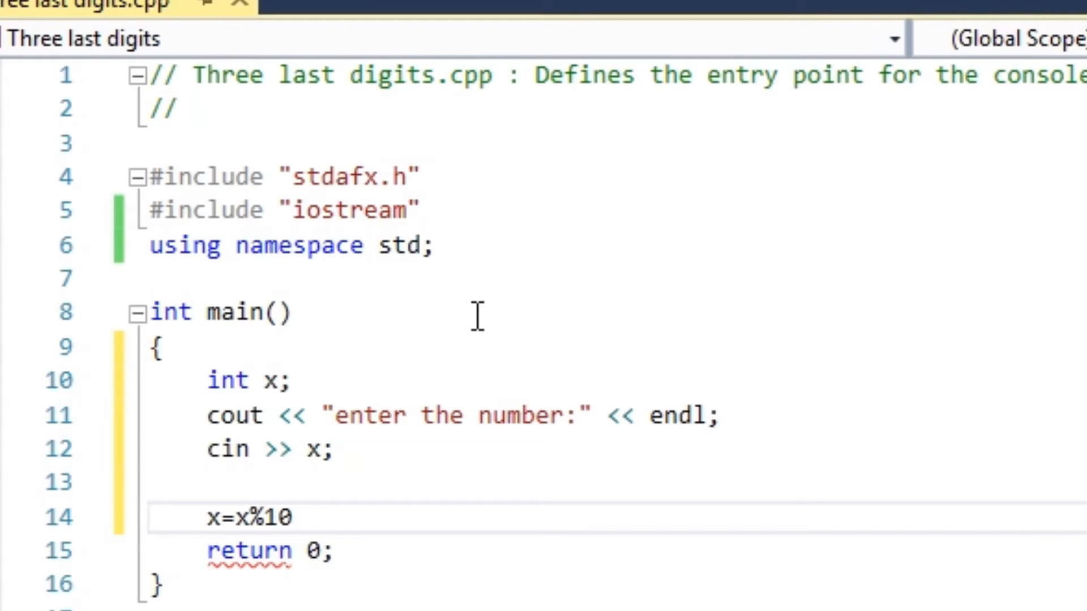
{"action": "type", "text": "000;"}
{"action": "type", "text": "cou"}
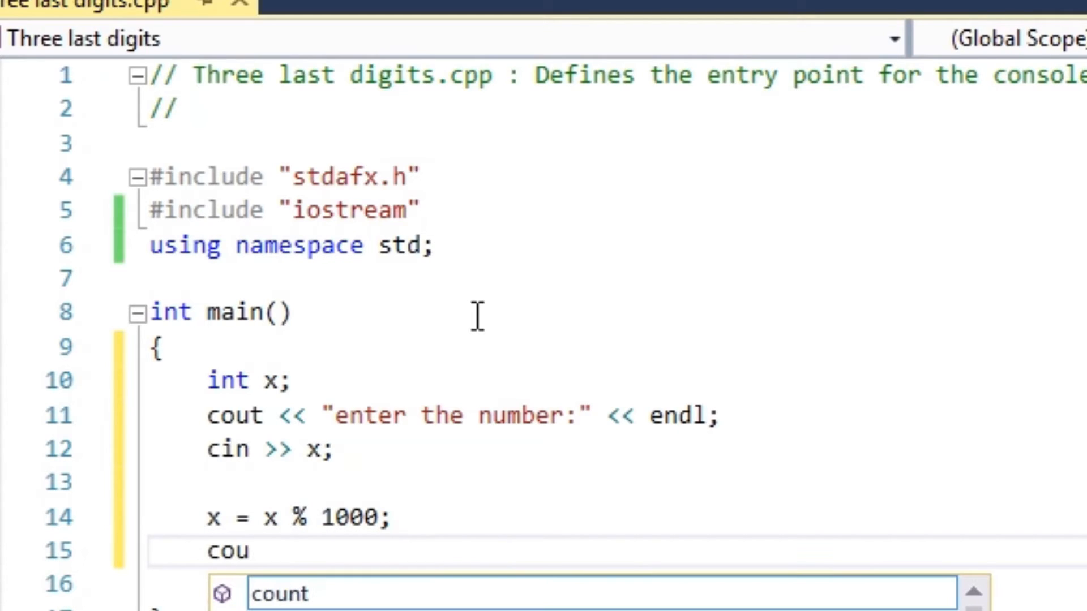
- Print x with cout << x << endl and save the source file
{"action": "type", "text": "t<<"}
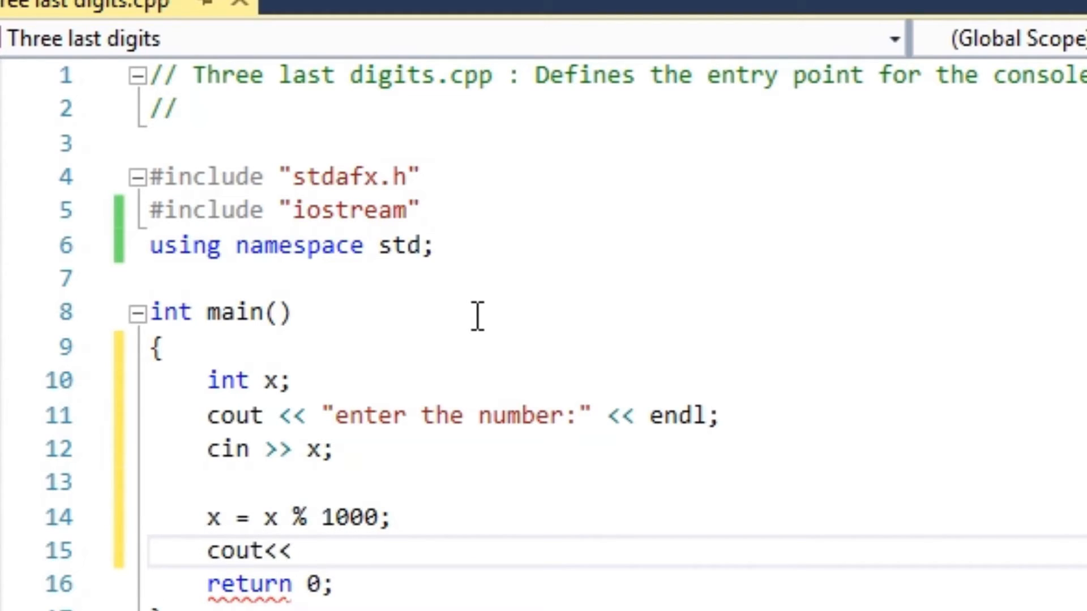
{"action": "type", "text": "y"}
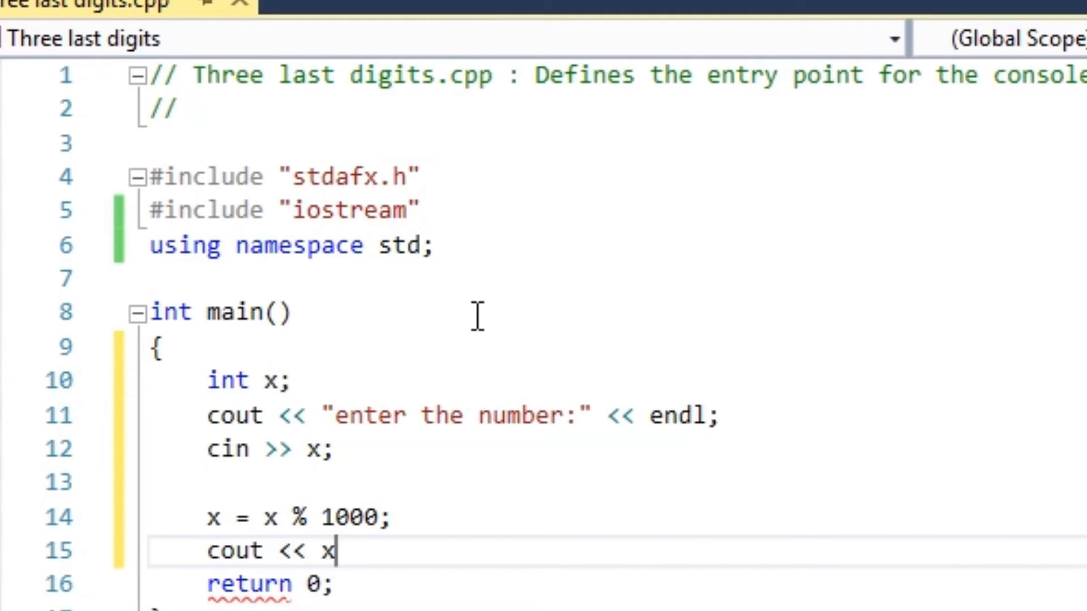
{"action": "type", "text": "<<"}
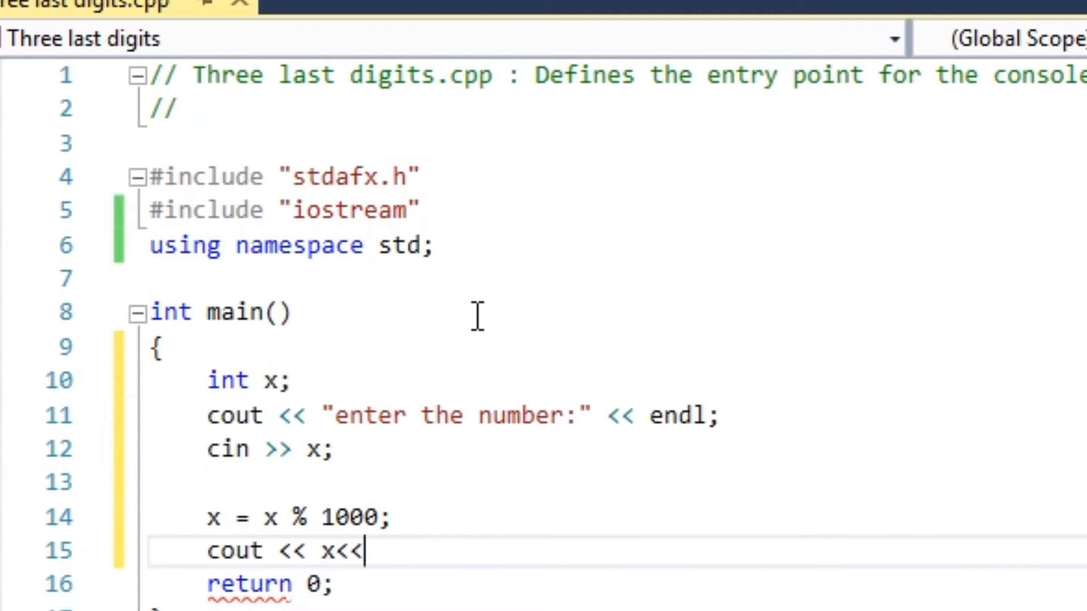
{"action": "type", "text": "endl;"}
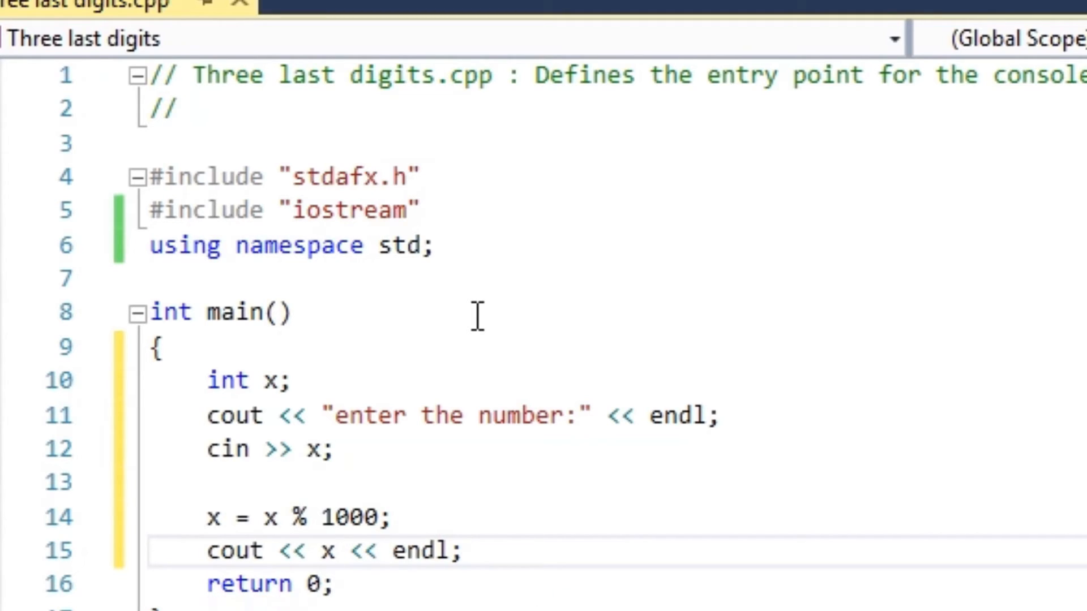
{"action": "key", "text": "ctrl+s"}
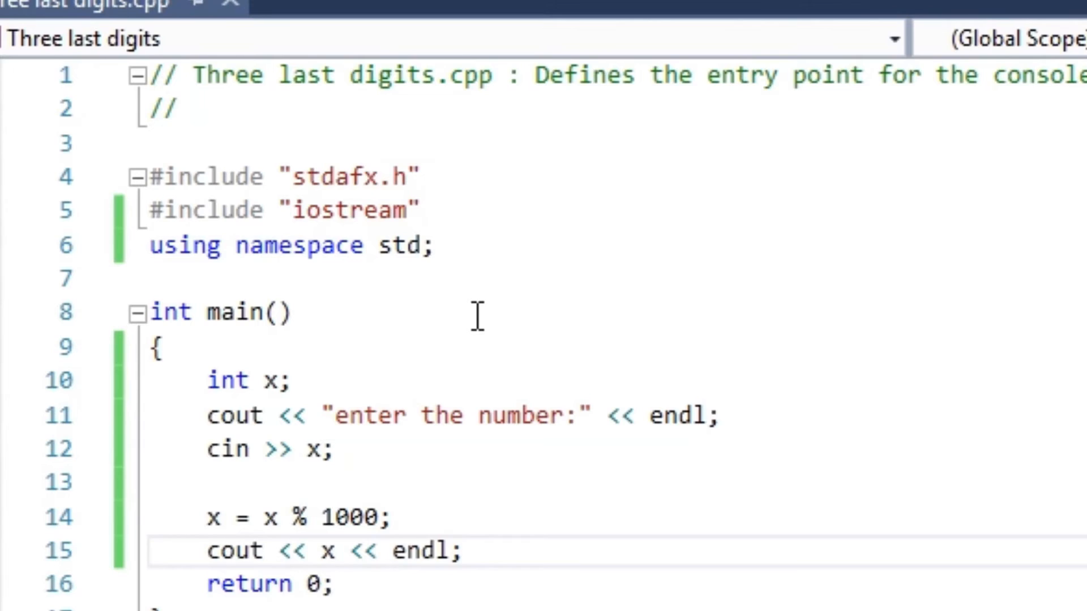
- Run the program with input 65498, check it prints 498, and close the console
{"action": "key", "text": "F5"}
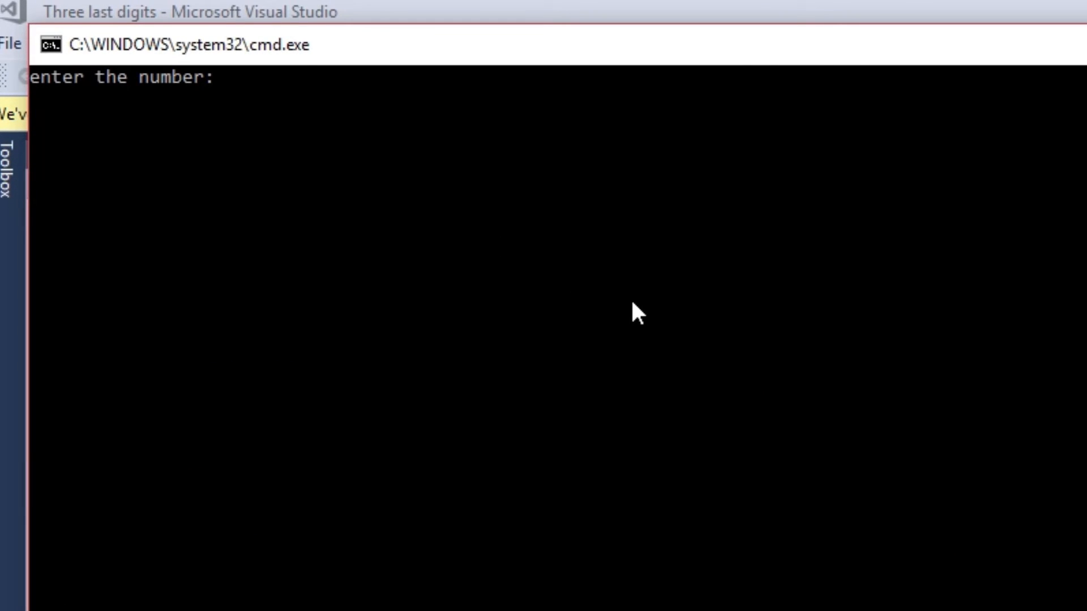
{"action": "type", "text": "65498"}
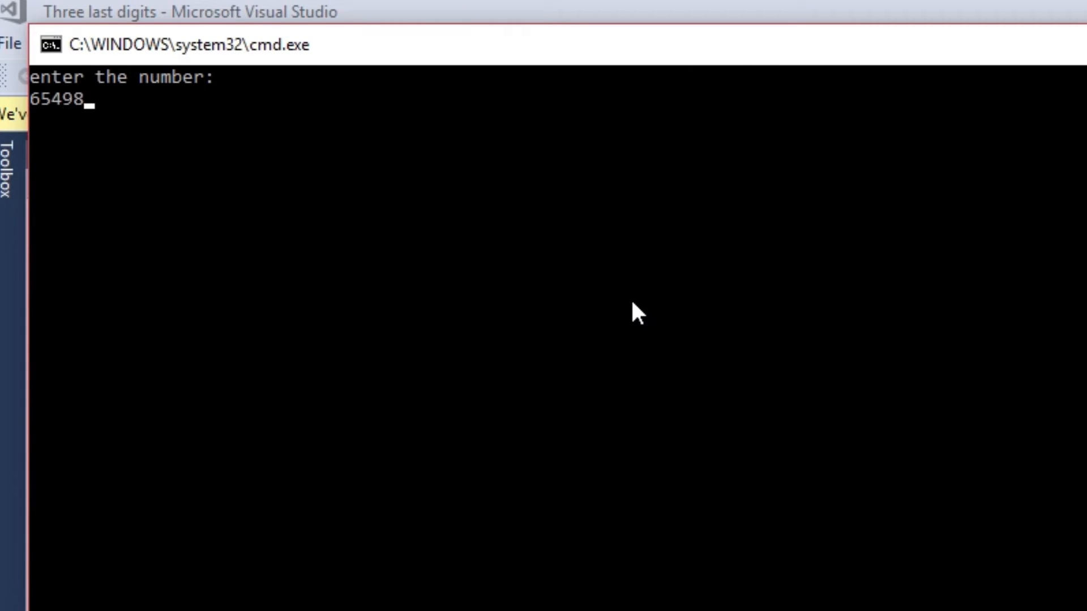
{"action": "key", "text": "enter"}
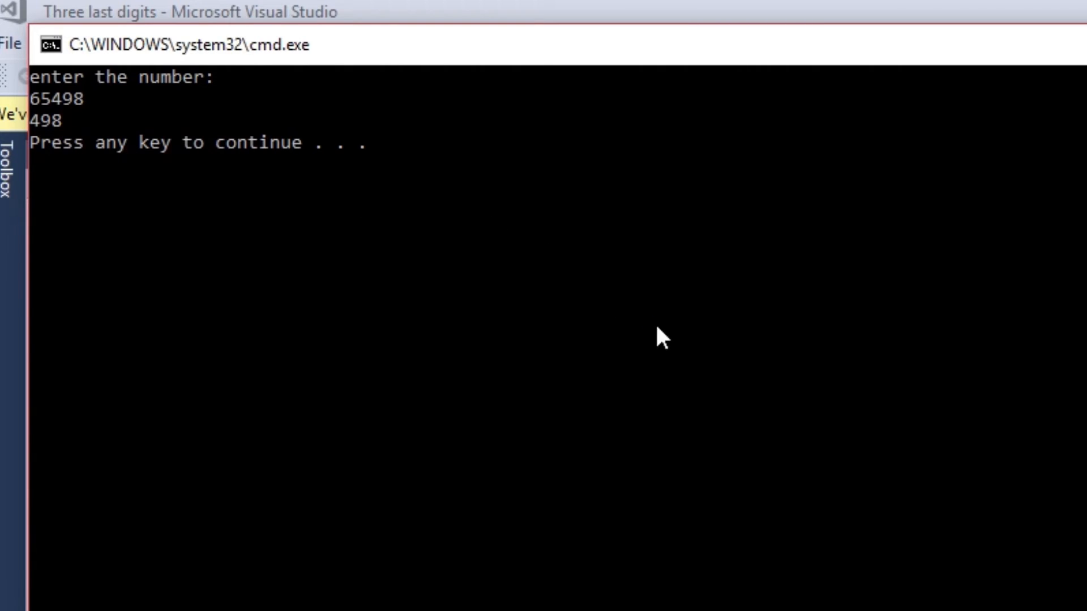
{"action": "key", "text": "enter"}
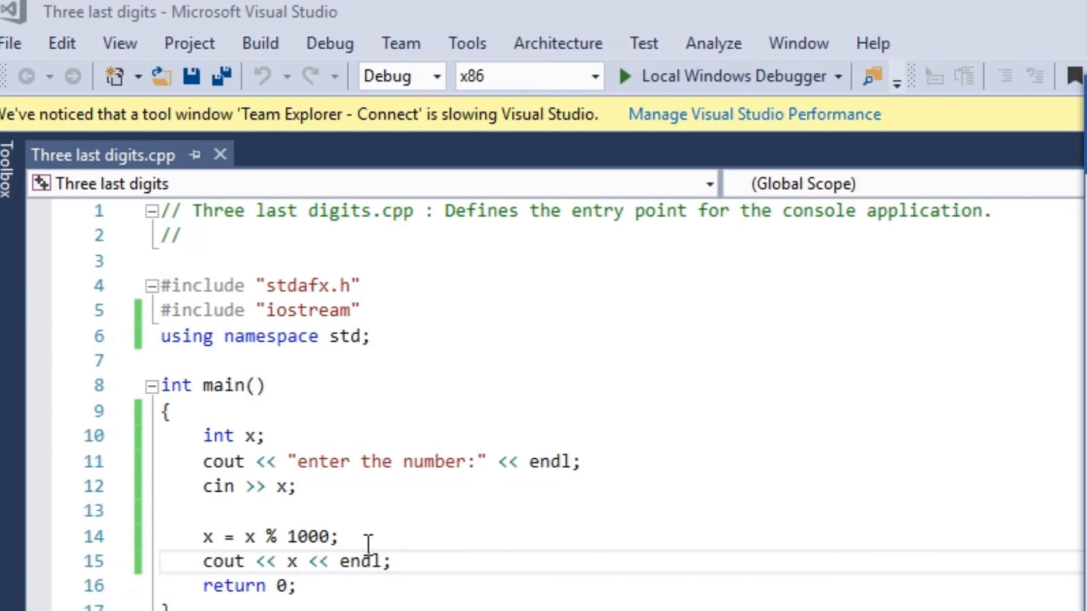
- Change the modulus to 10000 and rerun the program with input 65498
{"action": "type", "text": "0"}
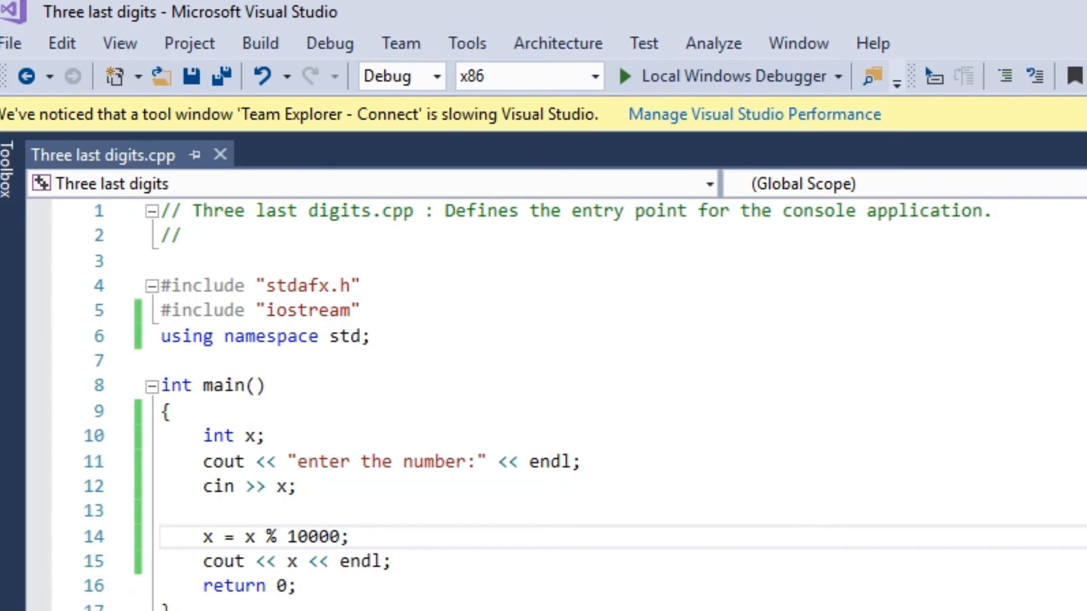
{"action": "type", "text": "65"}
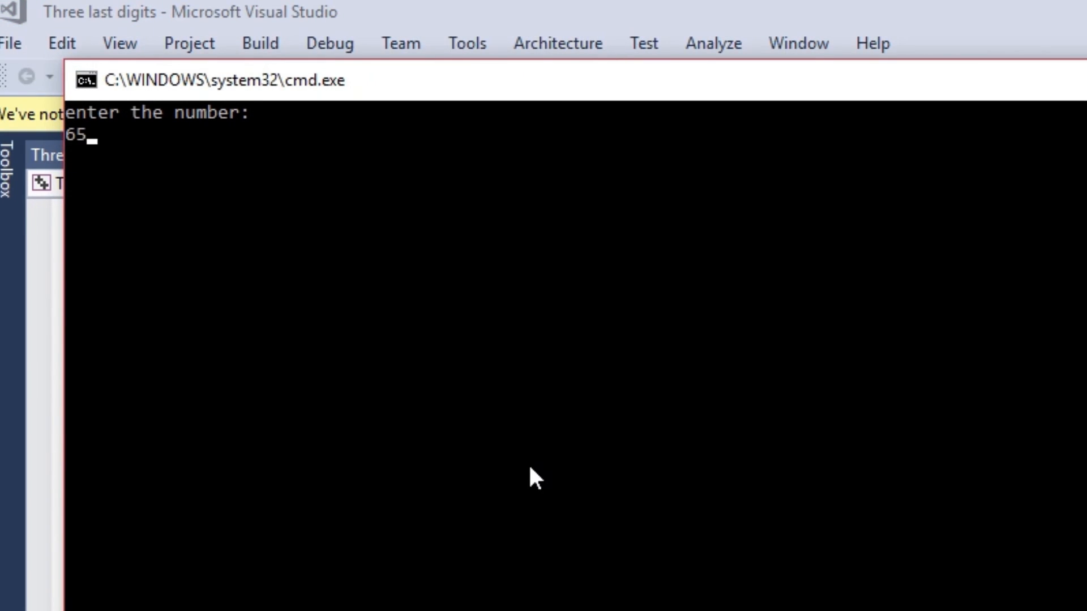
{"action": "type", "text": "498"}
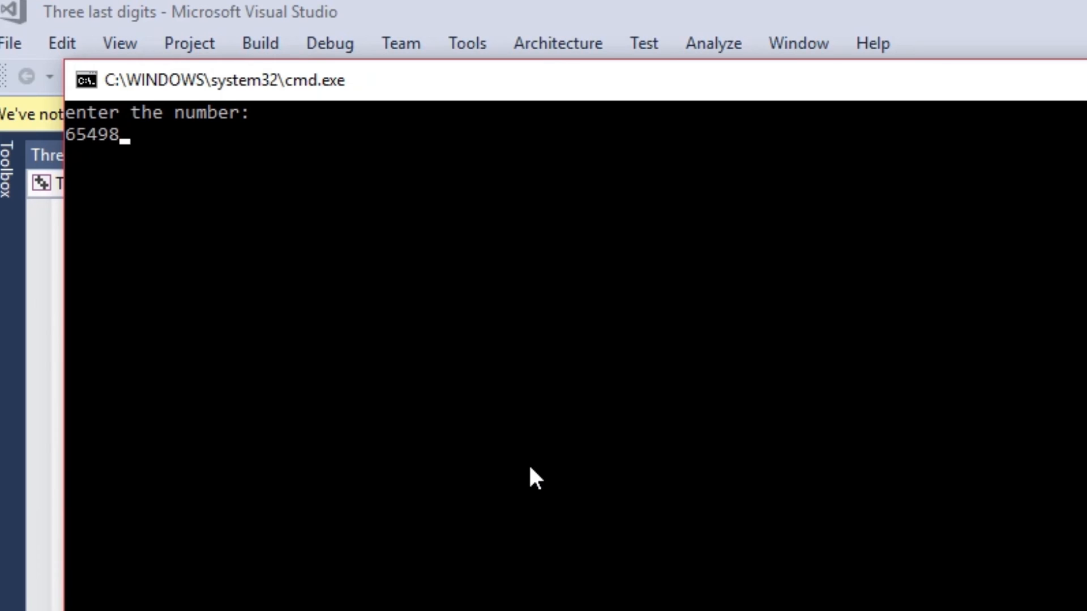
{"action": "key", "text": "enter"}
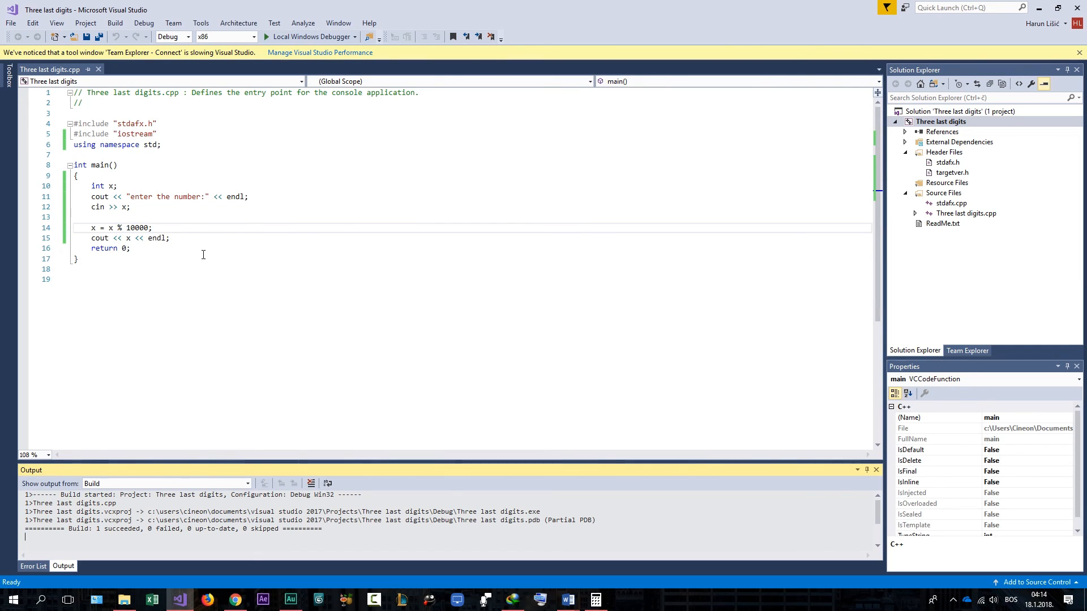
{"action": "mouse_move", "coordinate": [204, 251]}
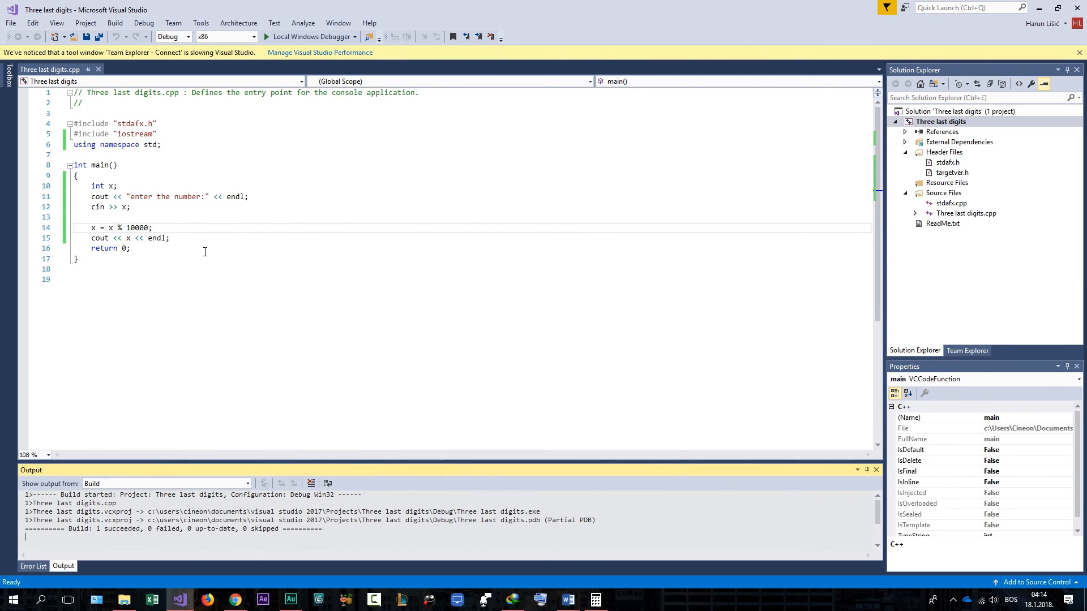